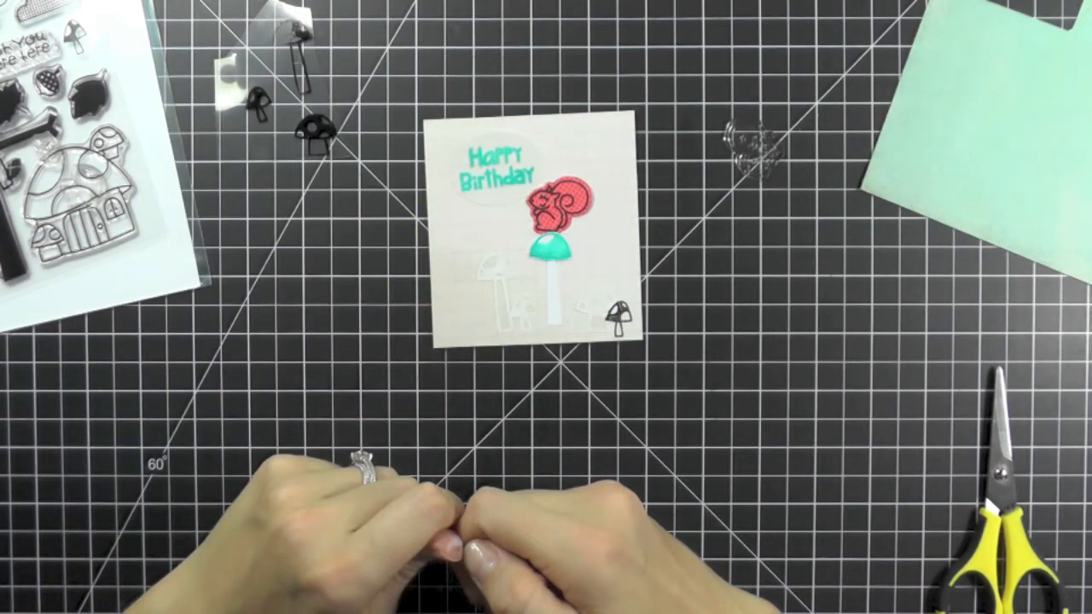
left_click_drag(555, 205, 759, 247)
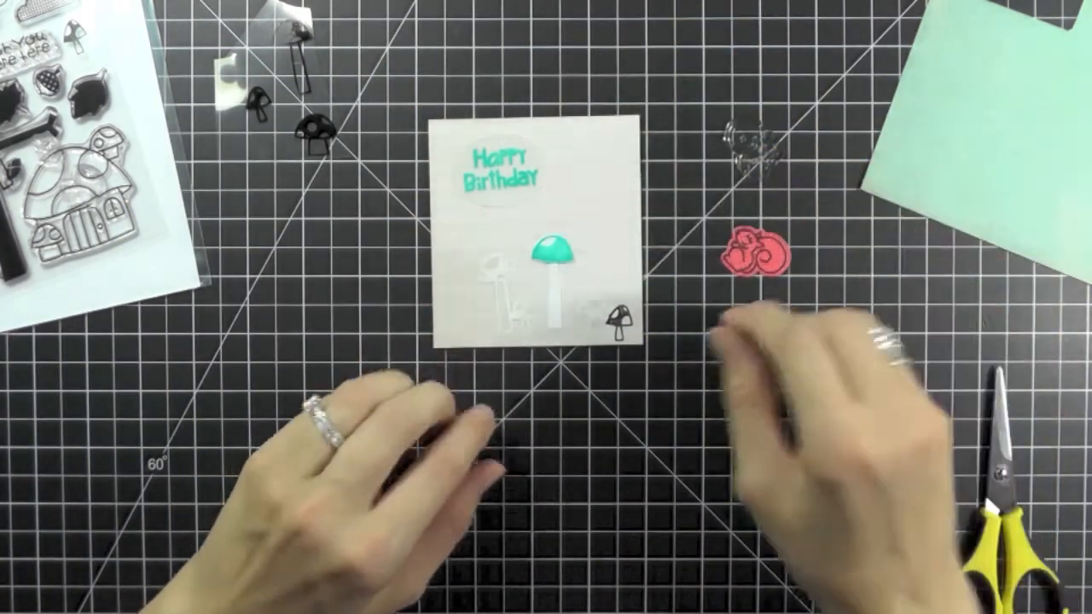